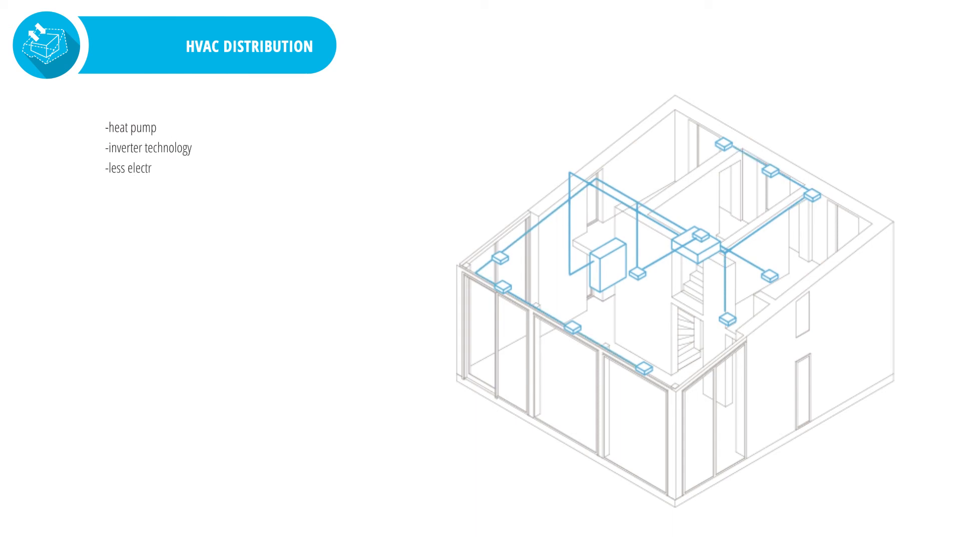
pyautogui.write('icity consumption')
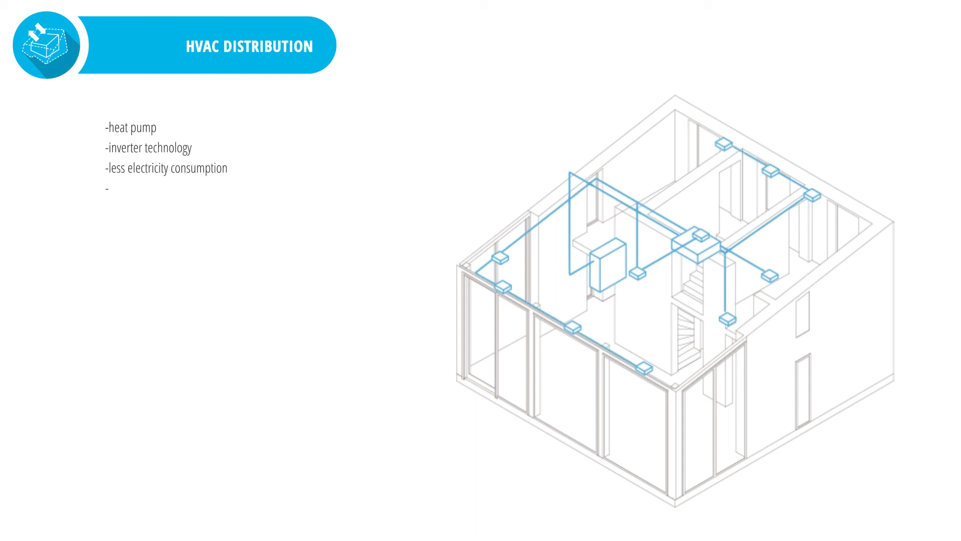
pyautogui.write('temperature & pressure c')
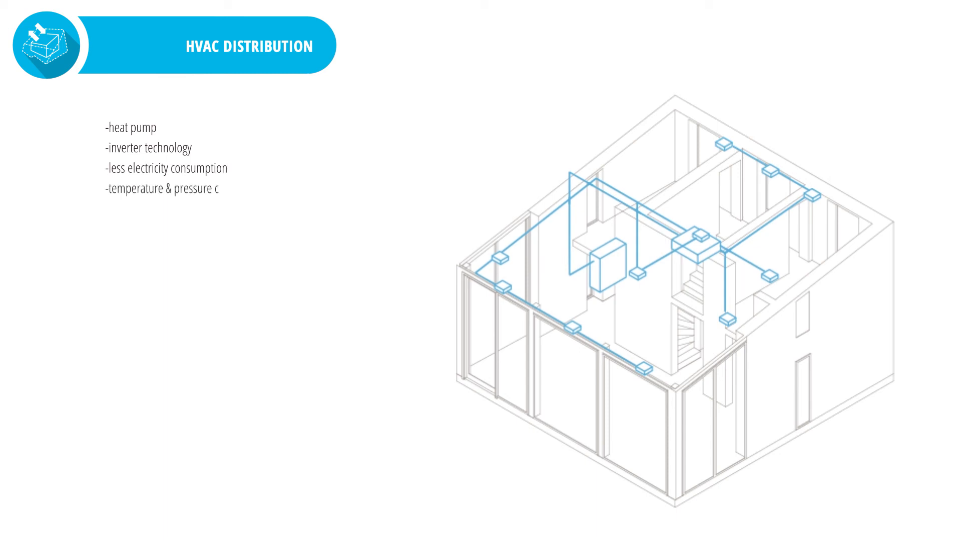